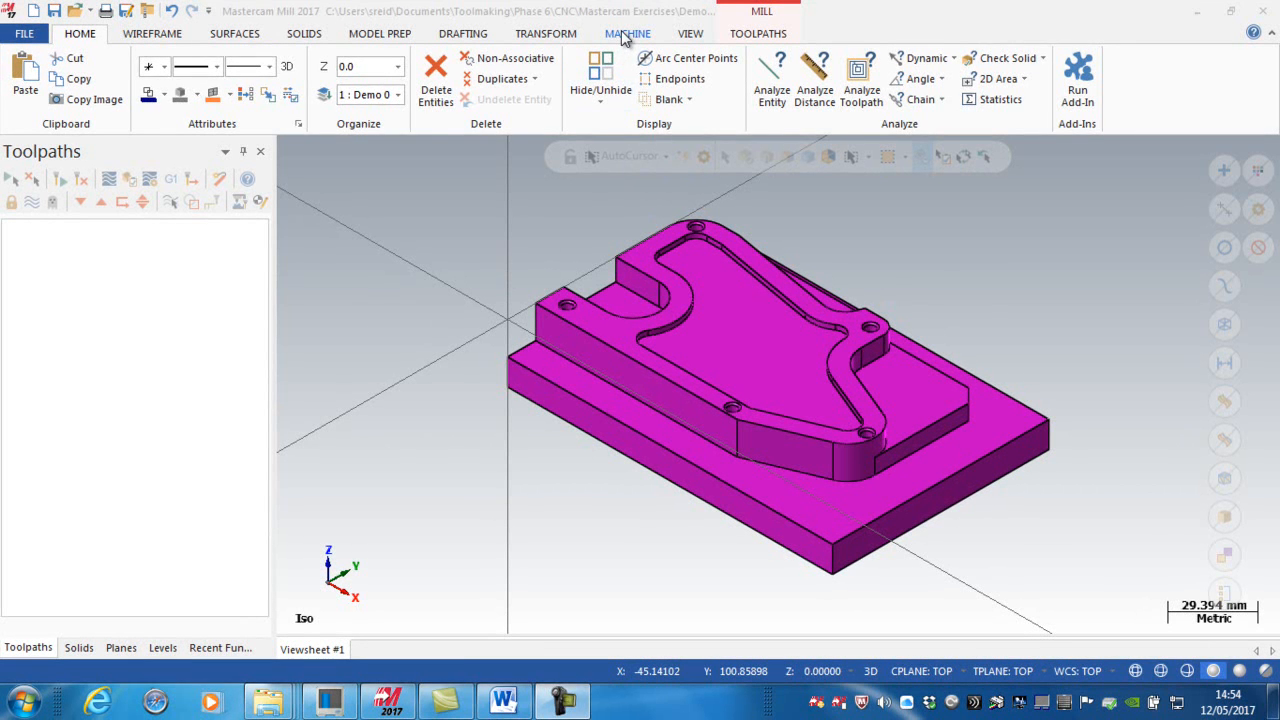
- Add GENERIC HAAS 3X MILL MM.MCAM-MMD to the Mill machine list via Manage List
click(628, 33)
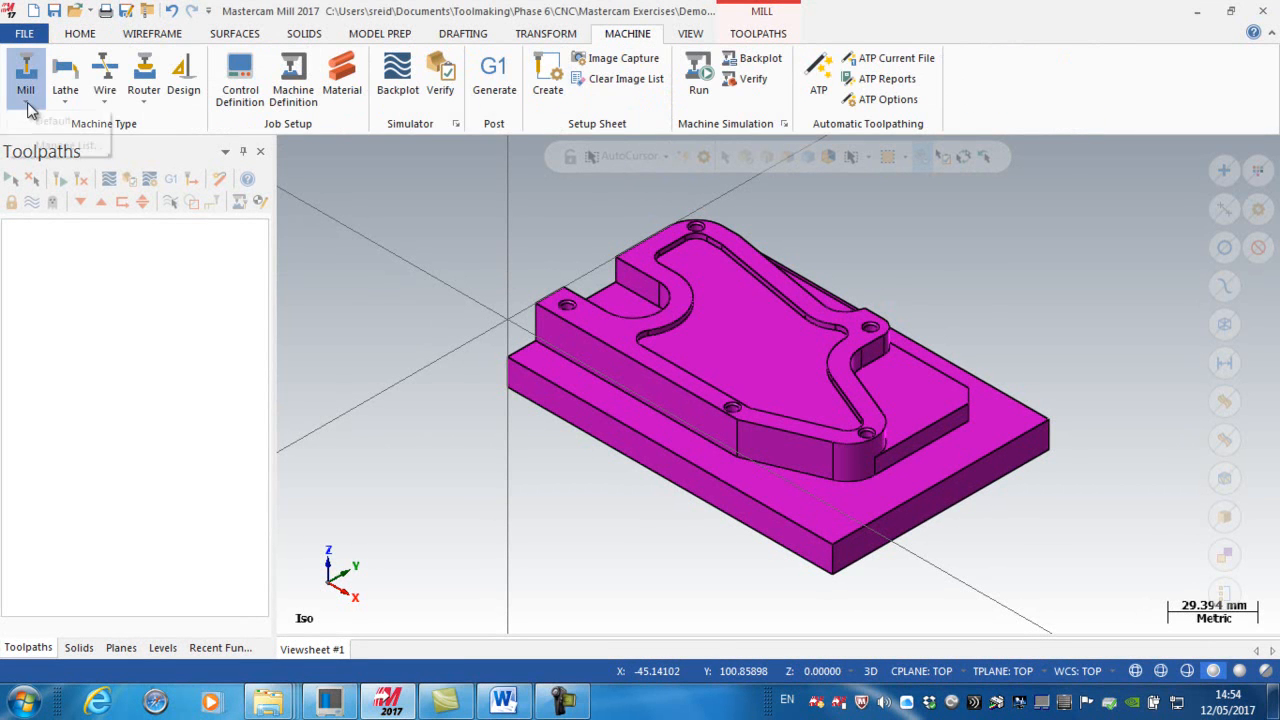
click(25, 75)
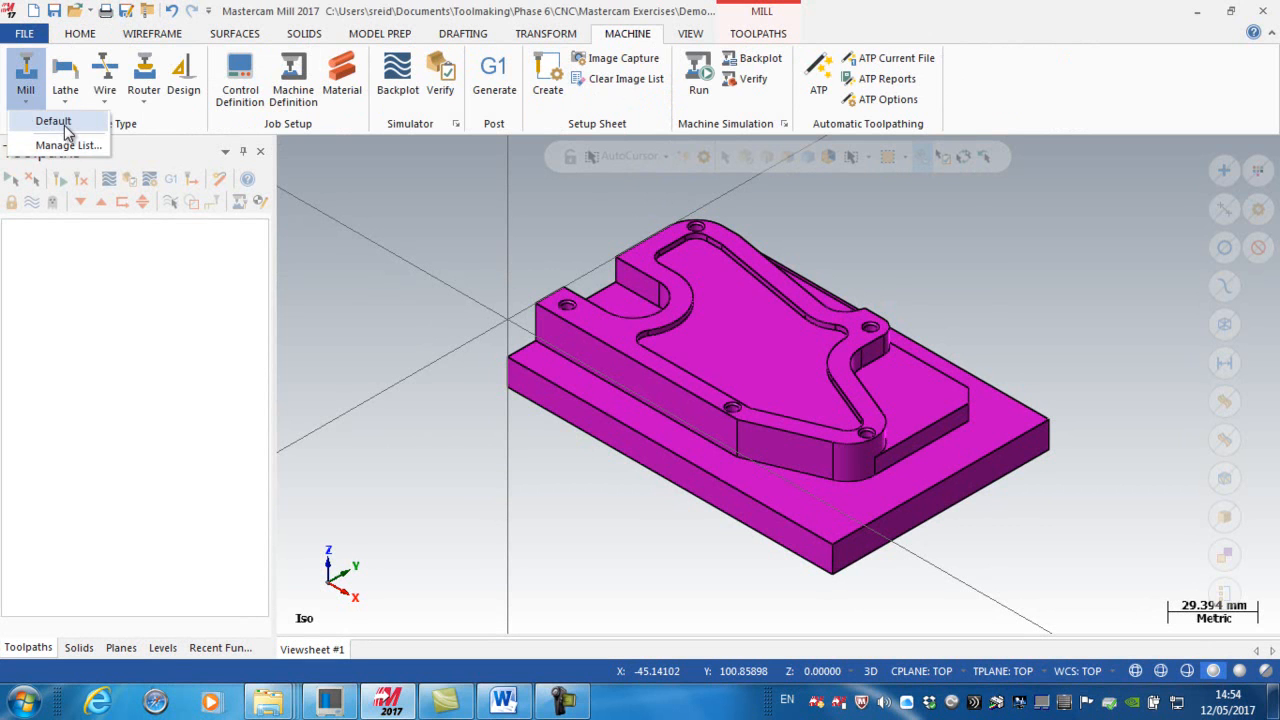
click(68, 145)
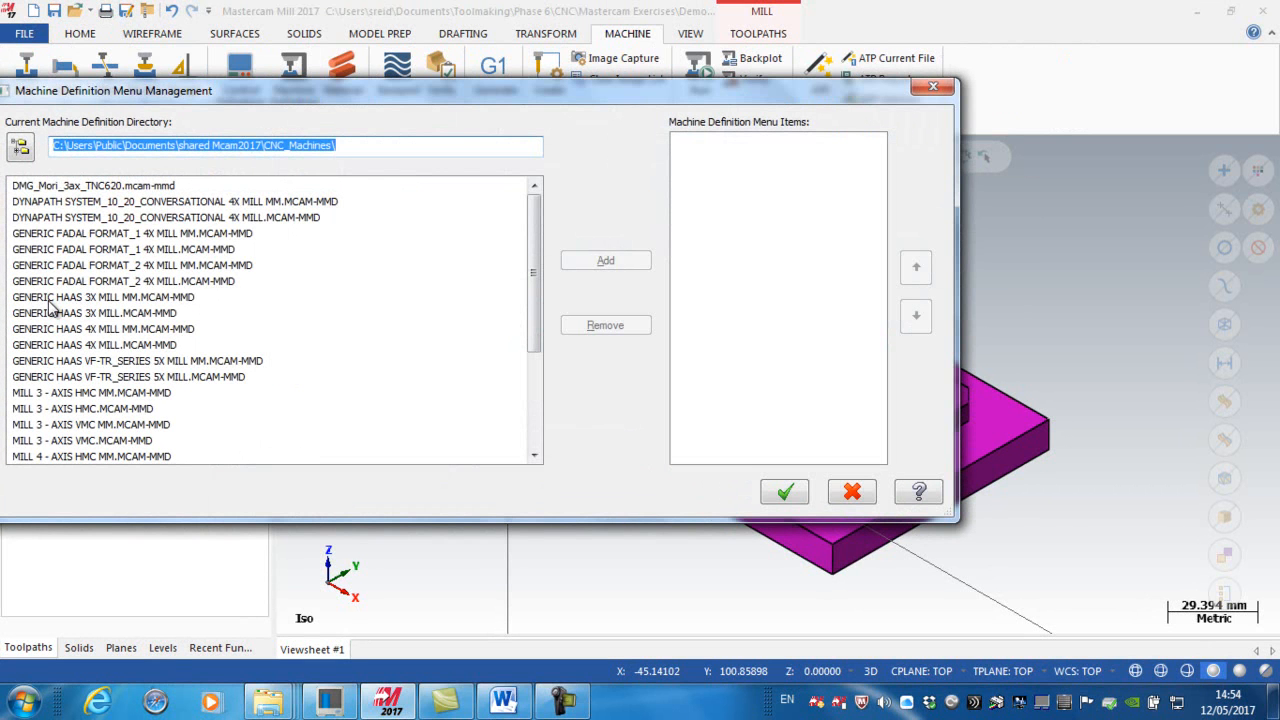
click(103, 297)
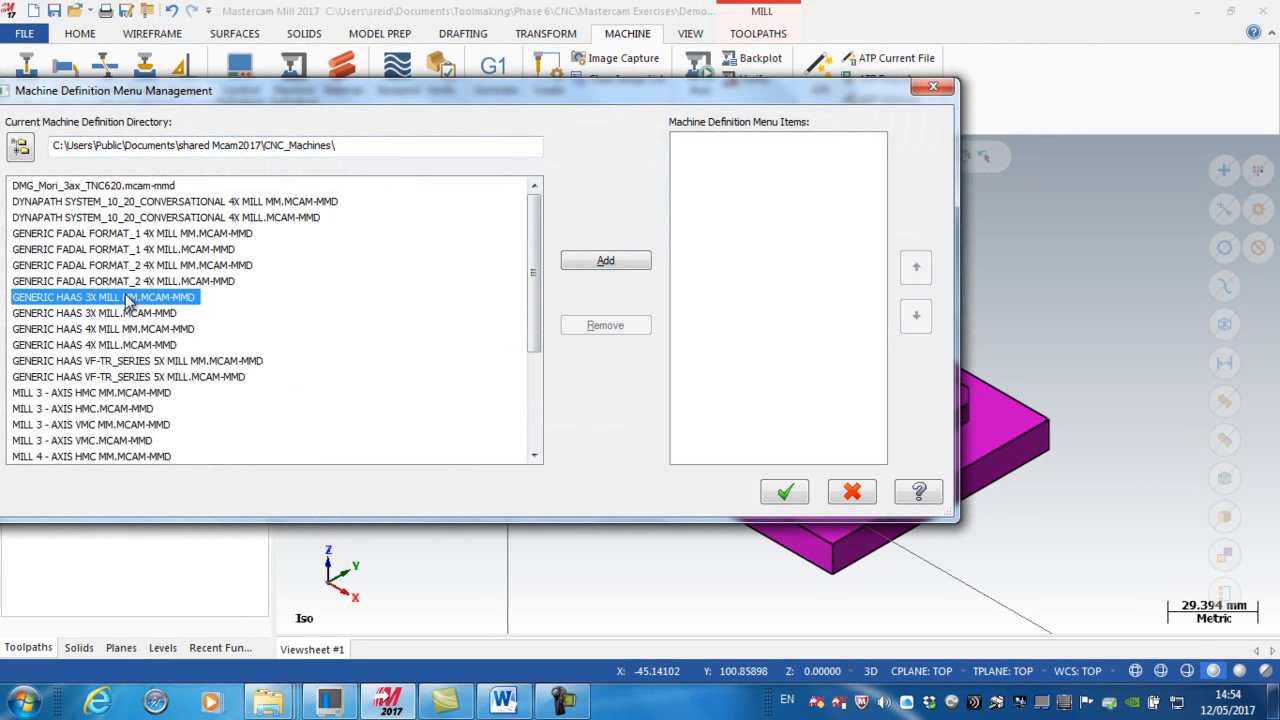
click(605, 260)
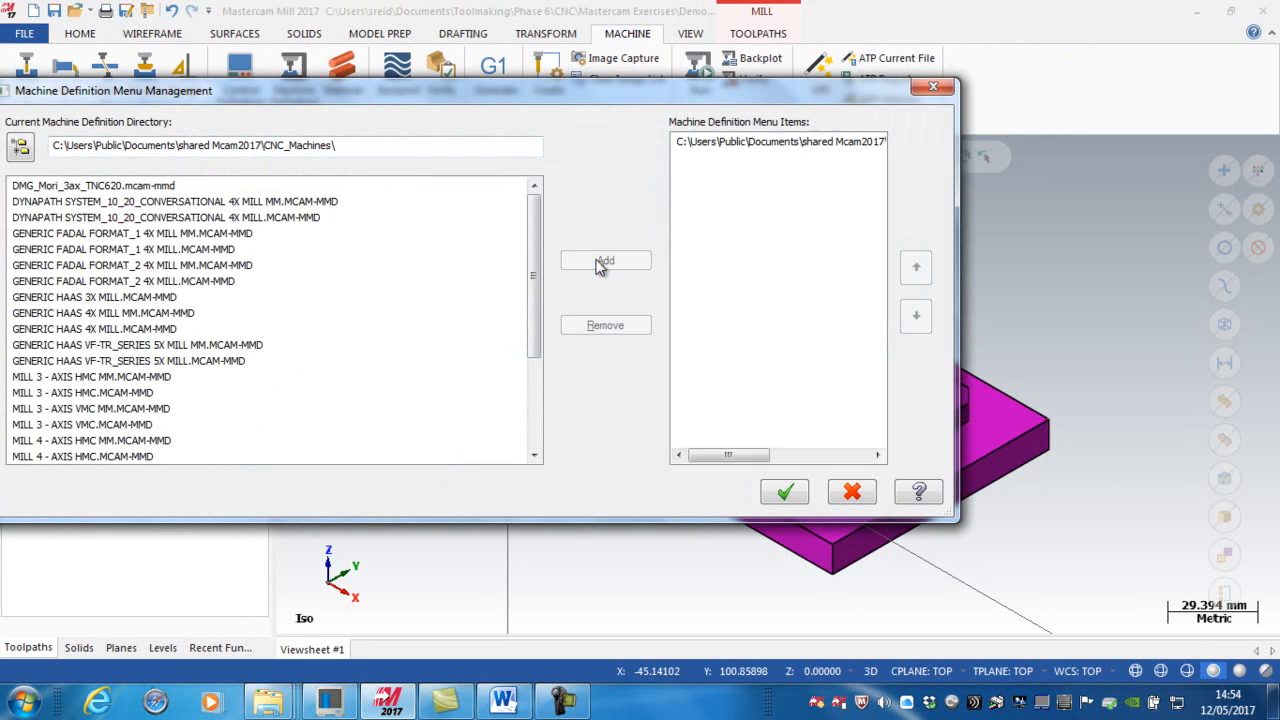
click(851, 491)
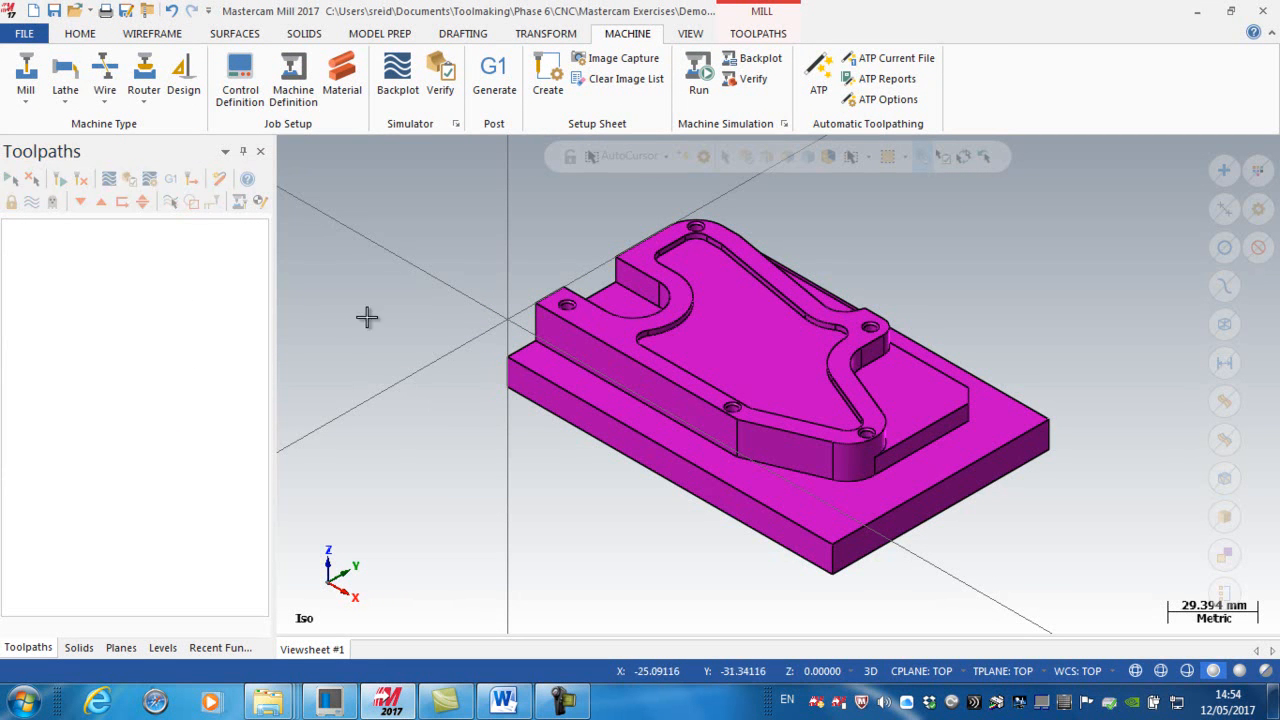
mouse_move(26, 75)
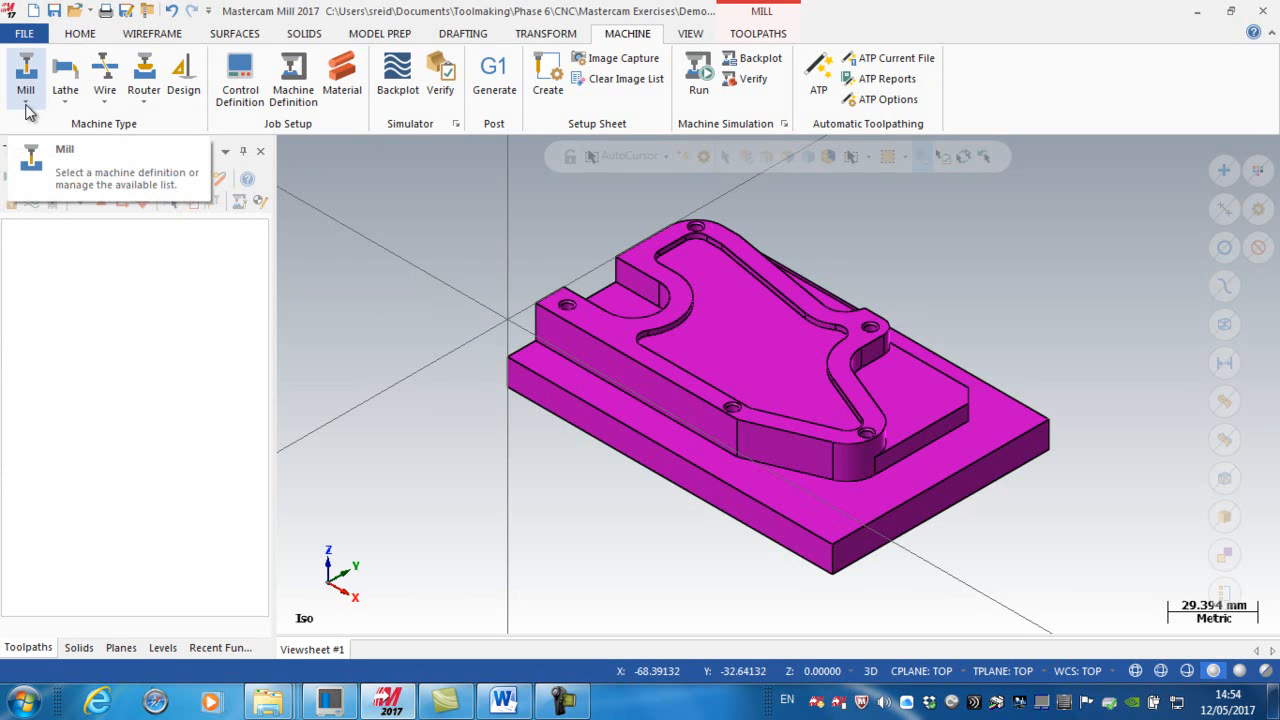
- Select the GENERIC HAAS 3X MILL MM machine from the Mill dropdown
click(25, 75)
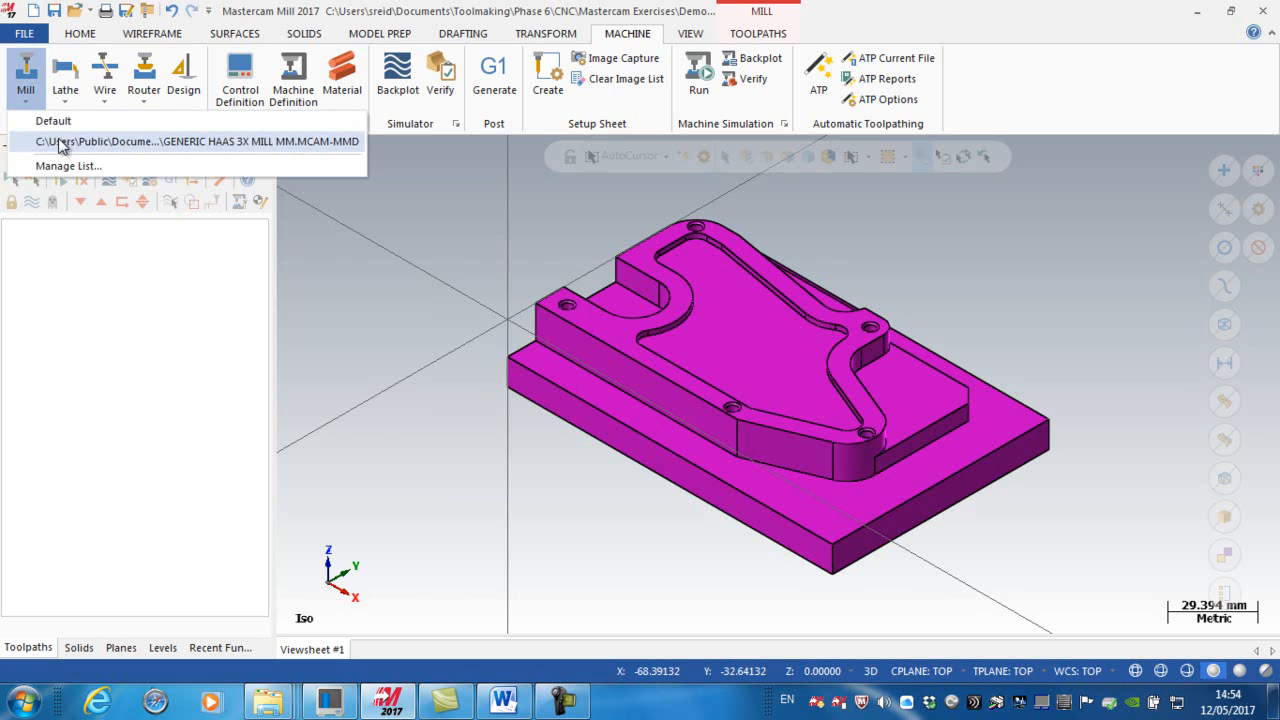
click(195, 141)
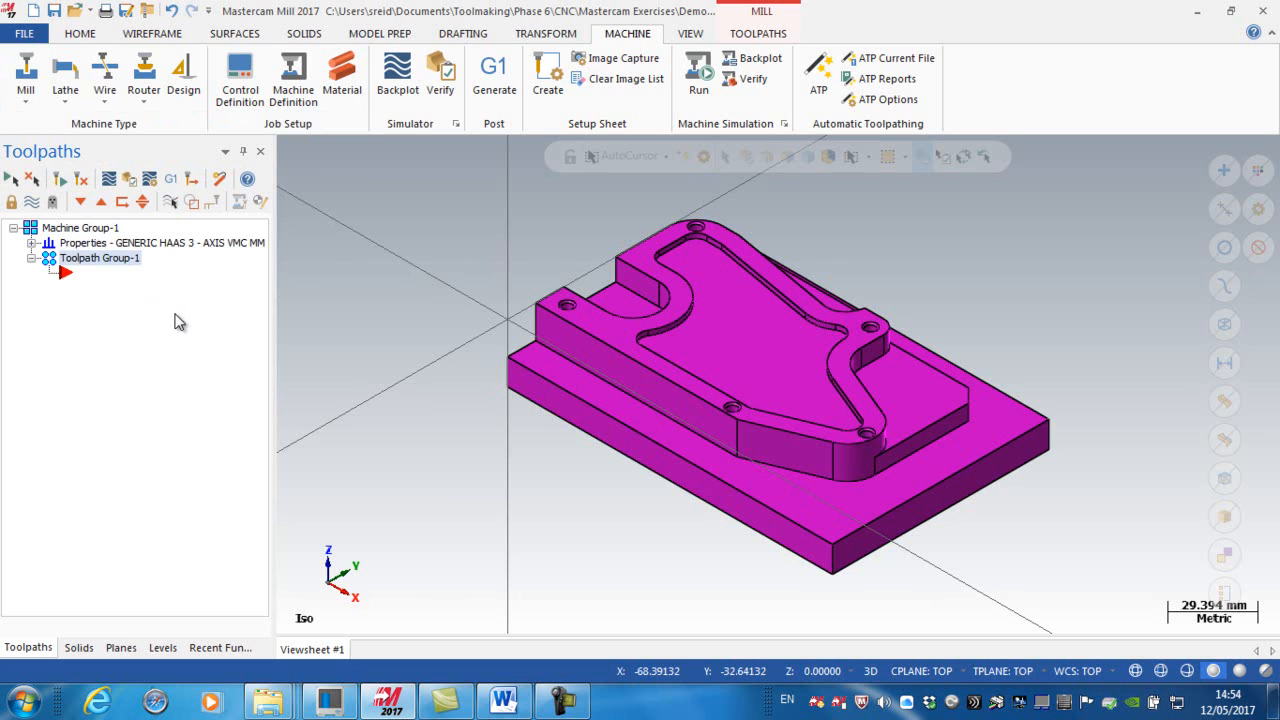
mouse_move(90, 235)
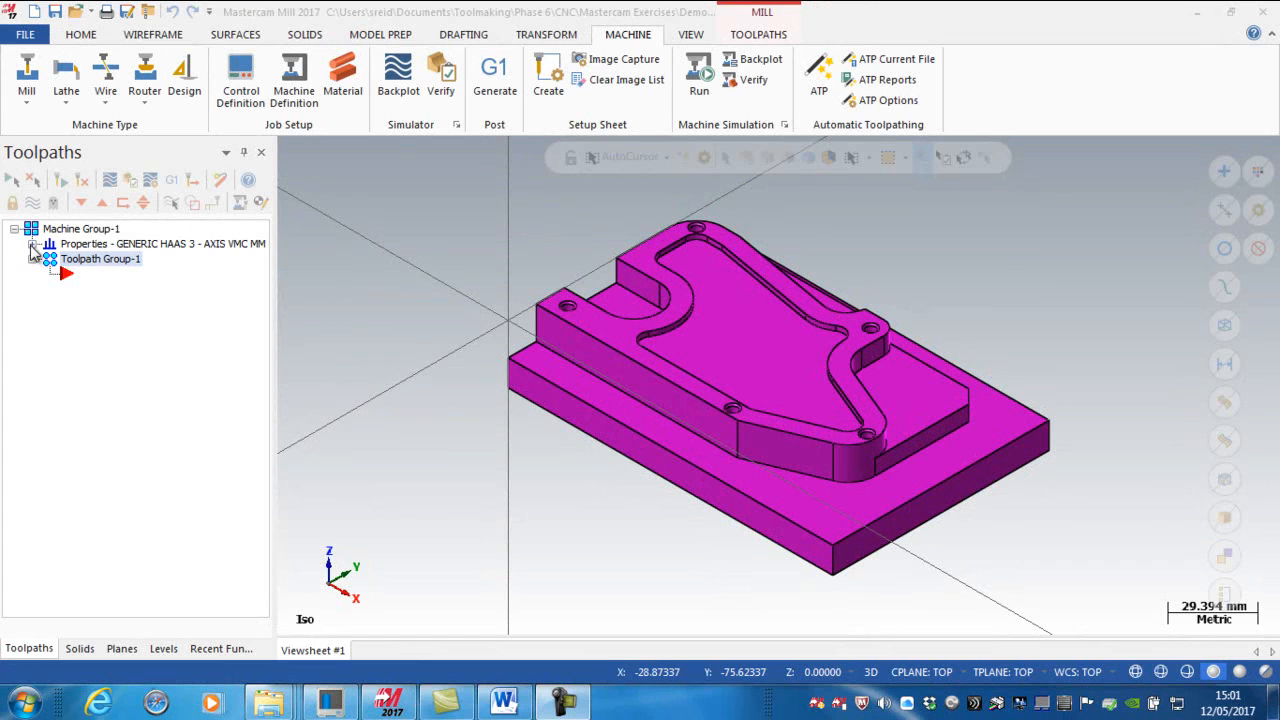
- Fit the stock to all entities in Stock setup, giving a 150 x 100 x 27 block
click(33, 243)
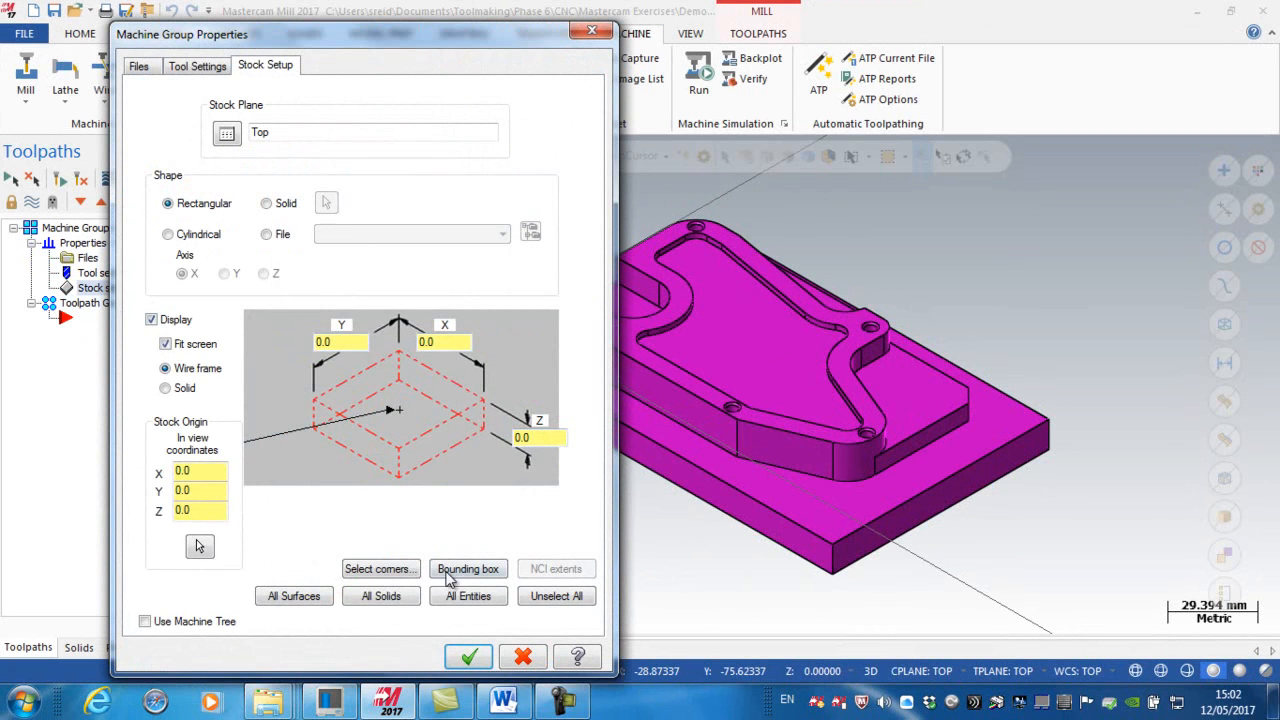
click(468, 596)
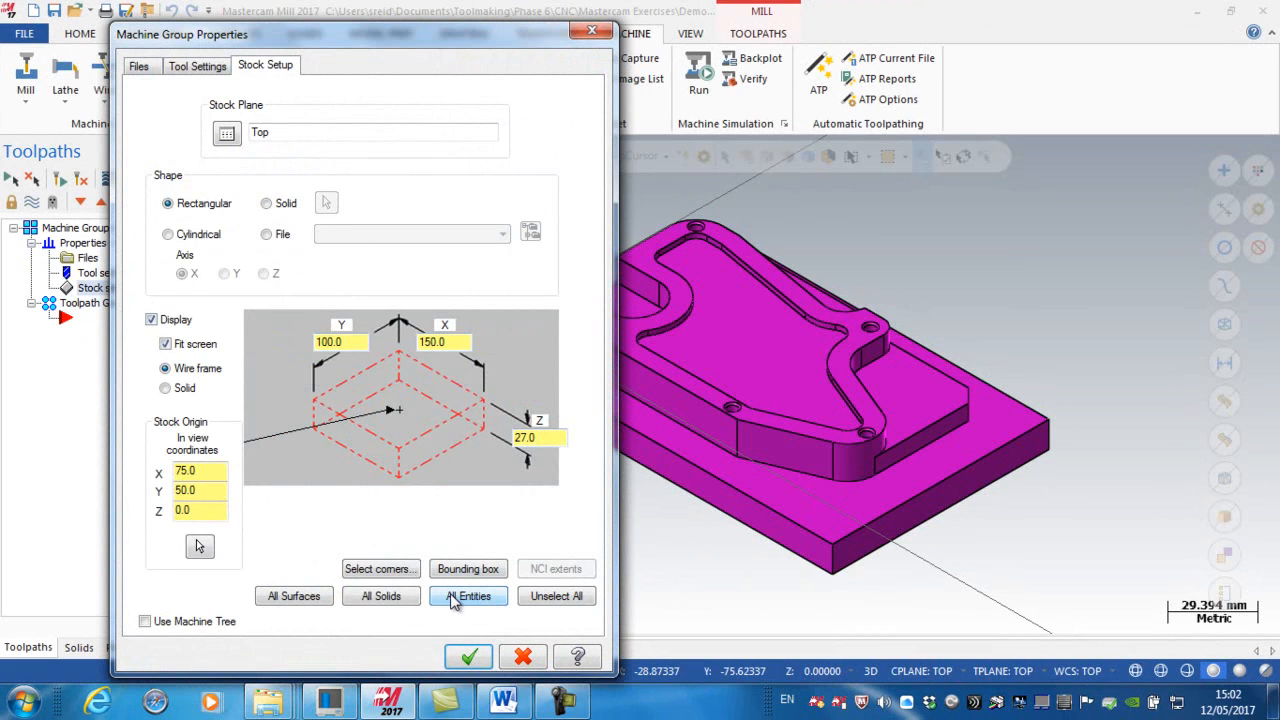
click(468, 596)
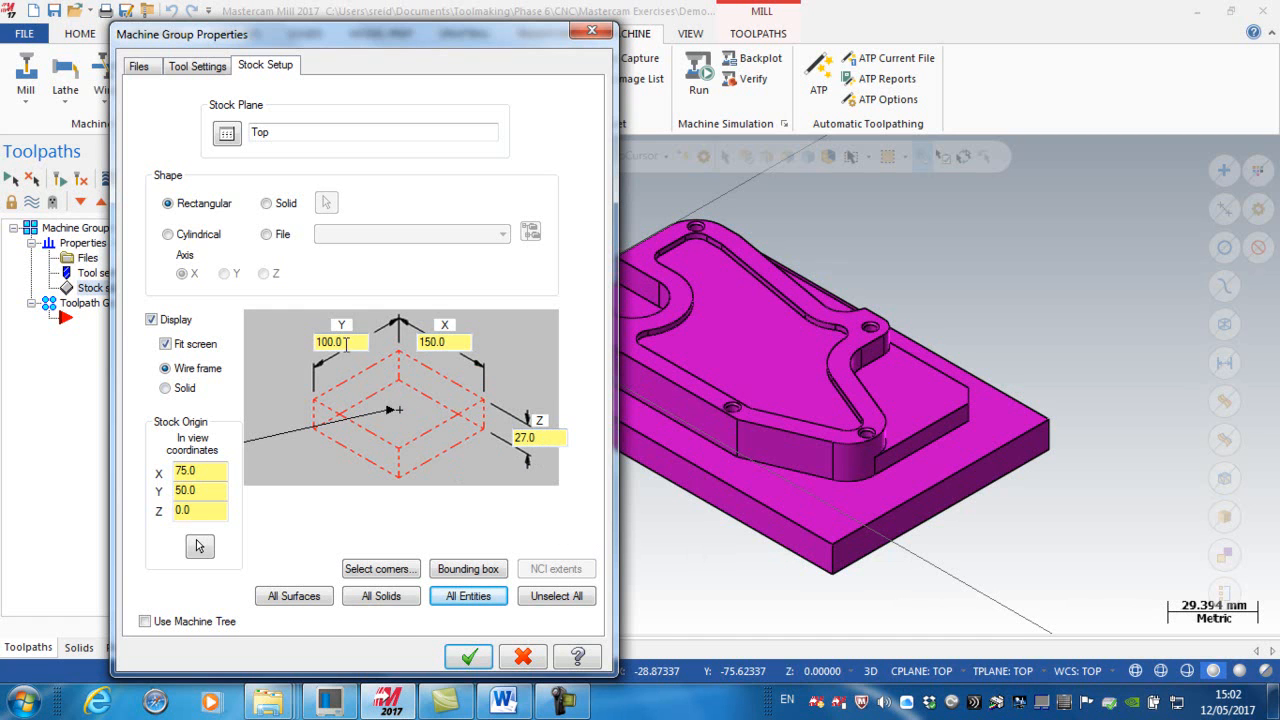
- Change stock to X 156, Y 106, Z 42 with origin Z at 1.0
click(340, 342)
text(106)
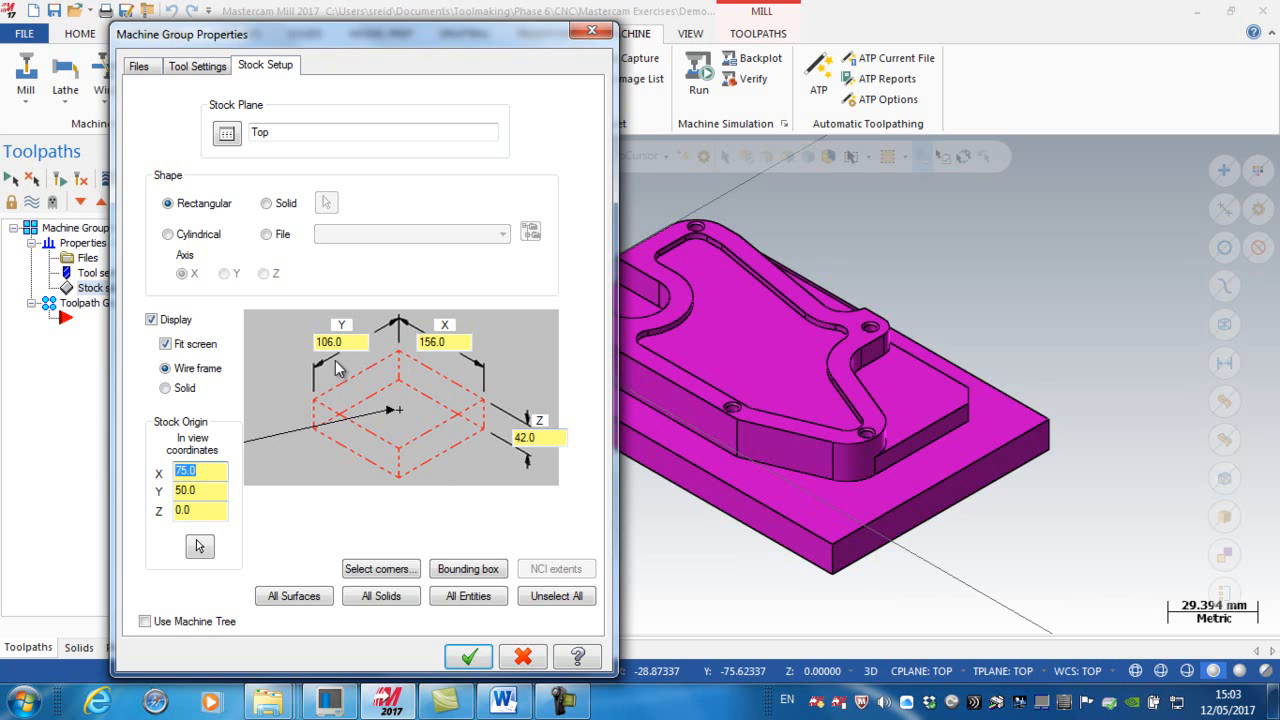
mouse_move(402, 417)
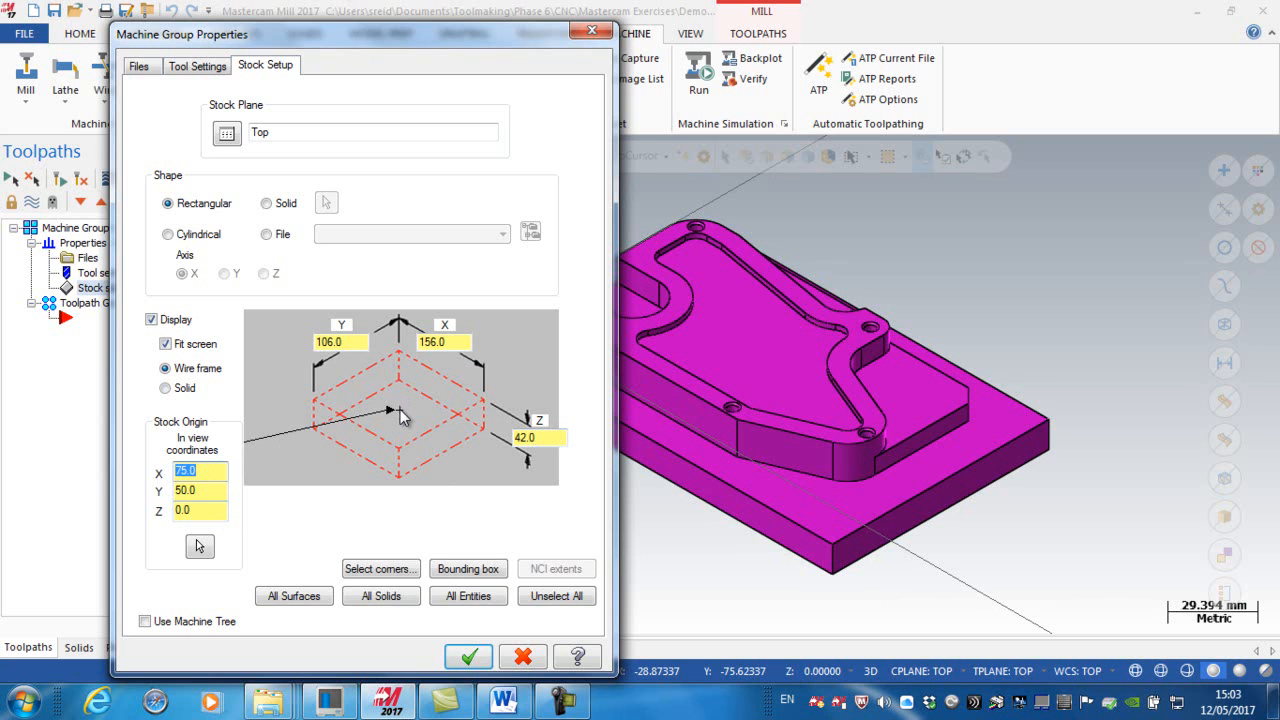
mouse_move(890, 476)
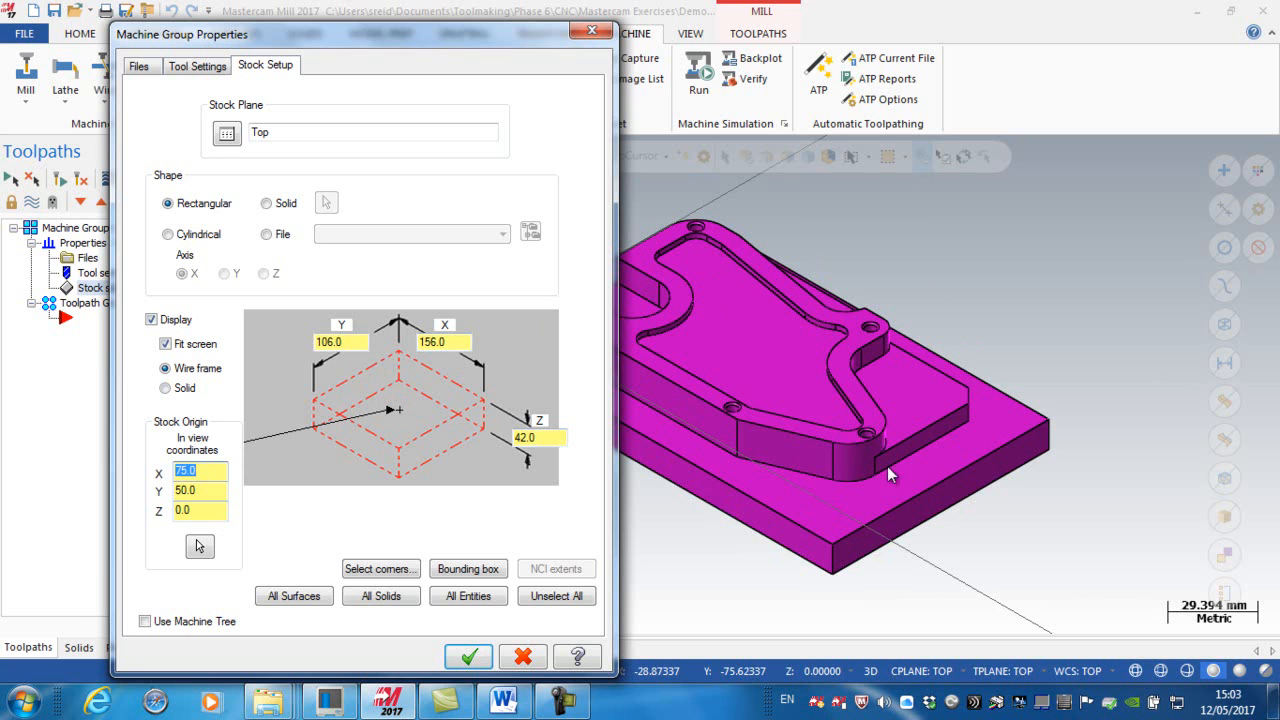
click(330, 342)
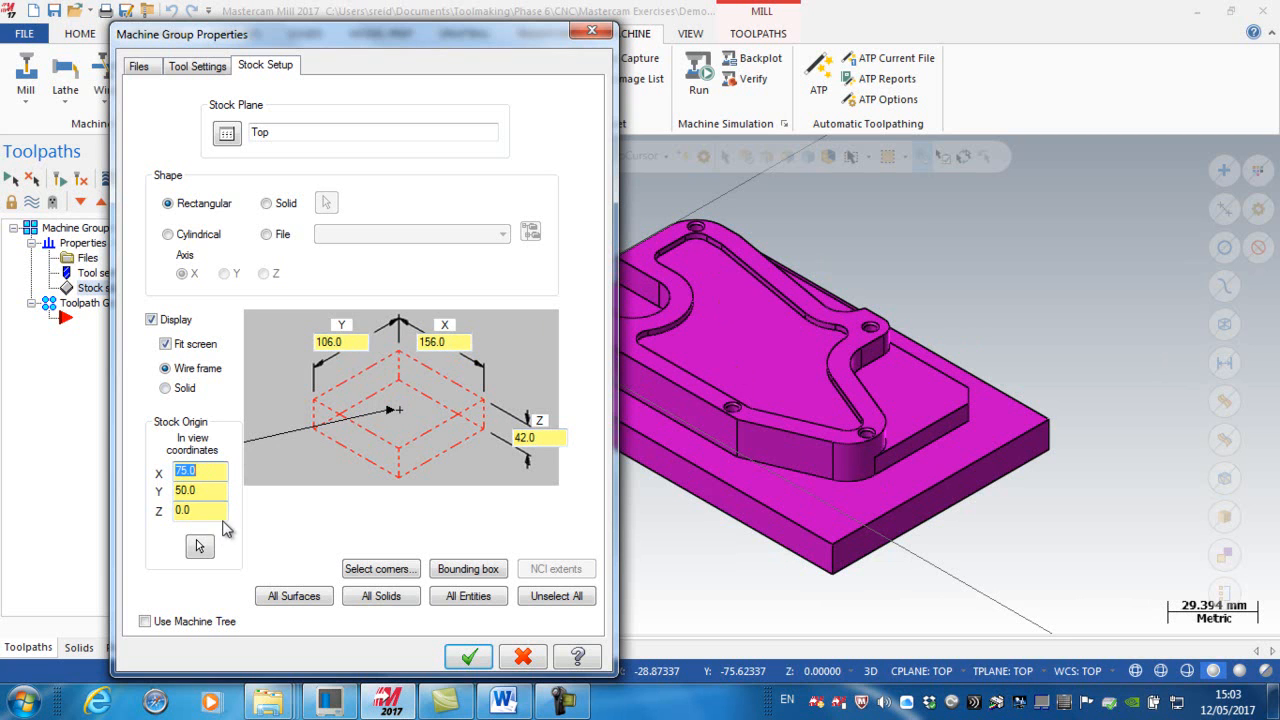
mouse_move(697, 593)
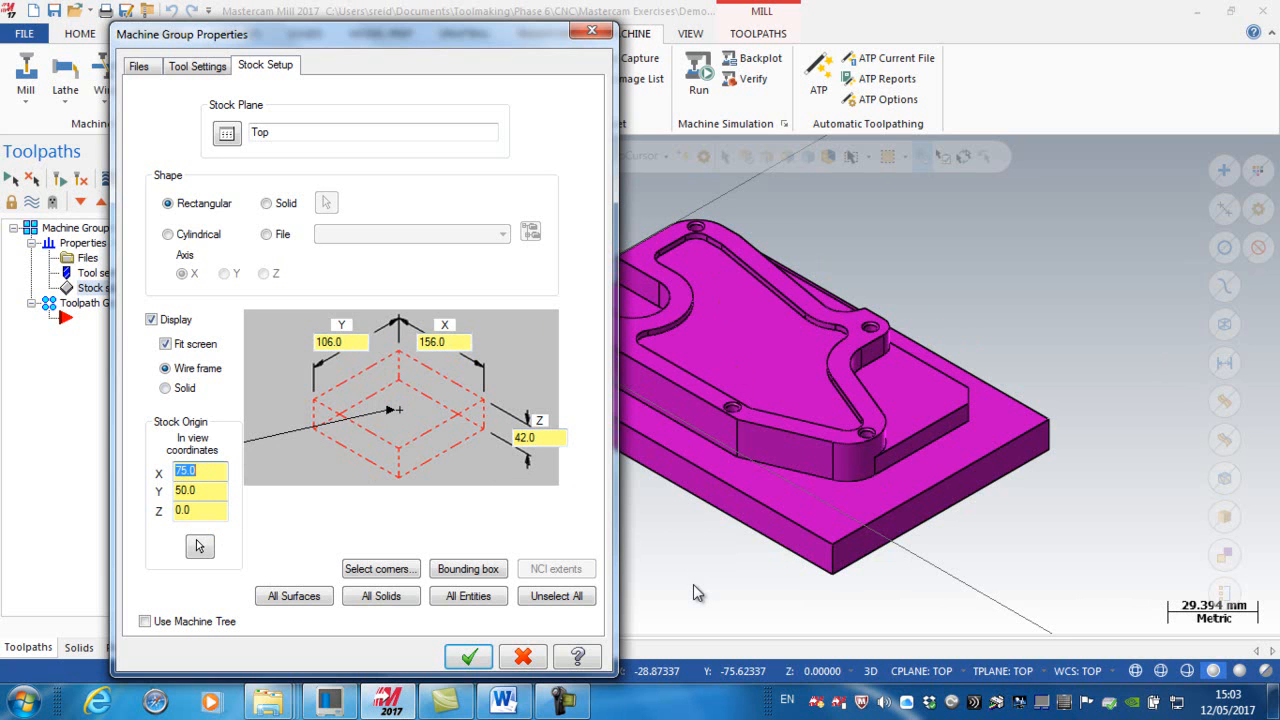
mouse_move(336, 444)
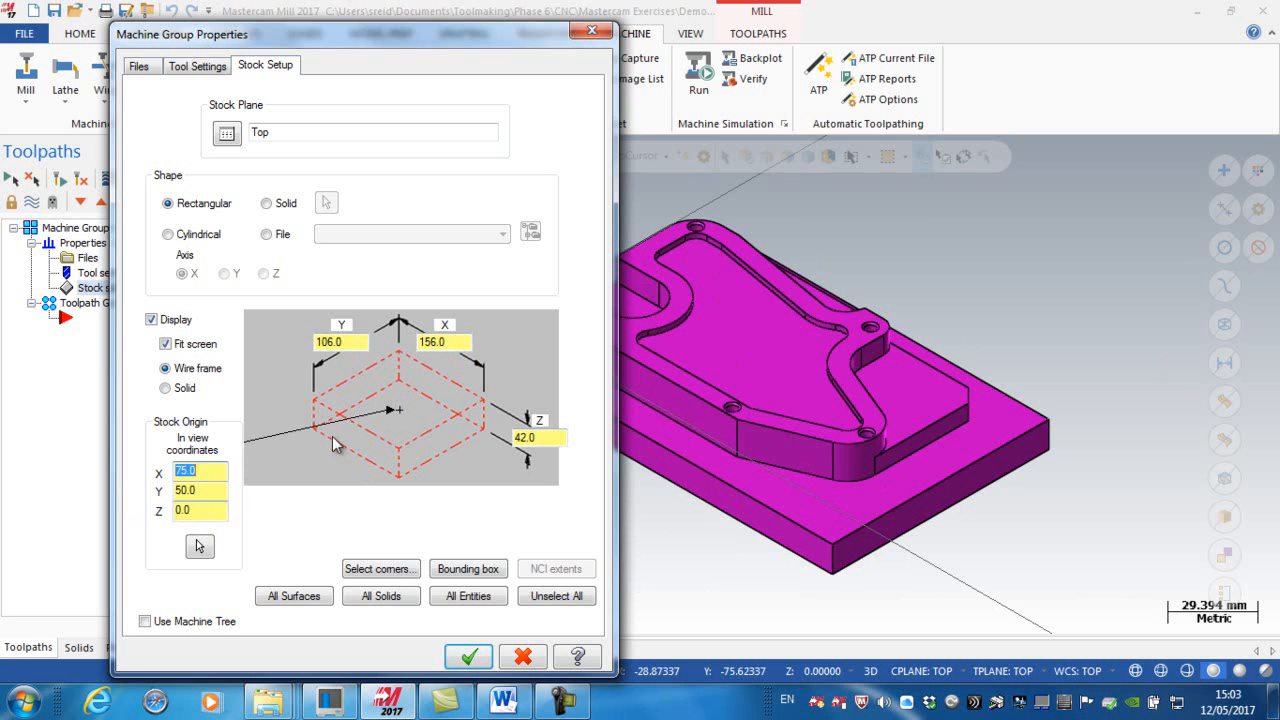
click(200, 511)
text(1)
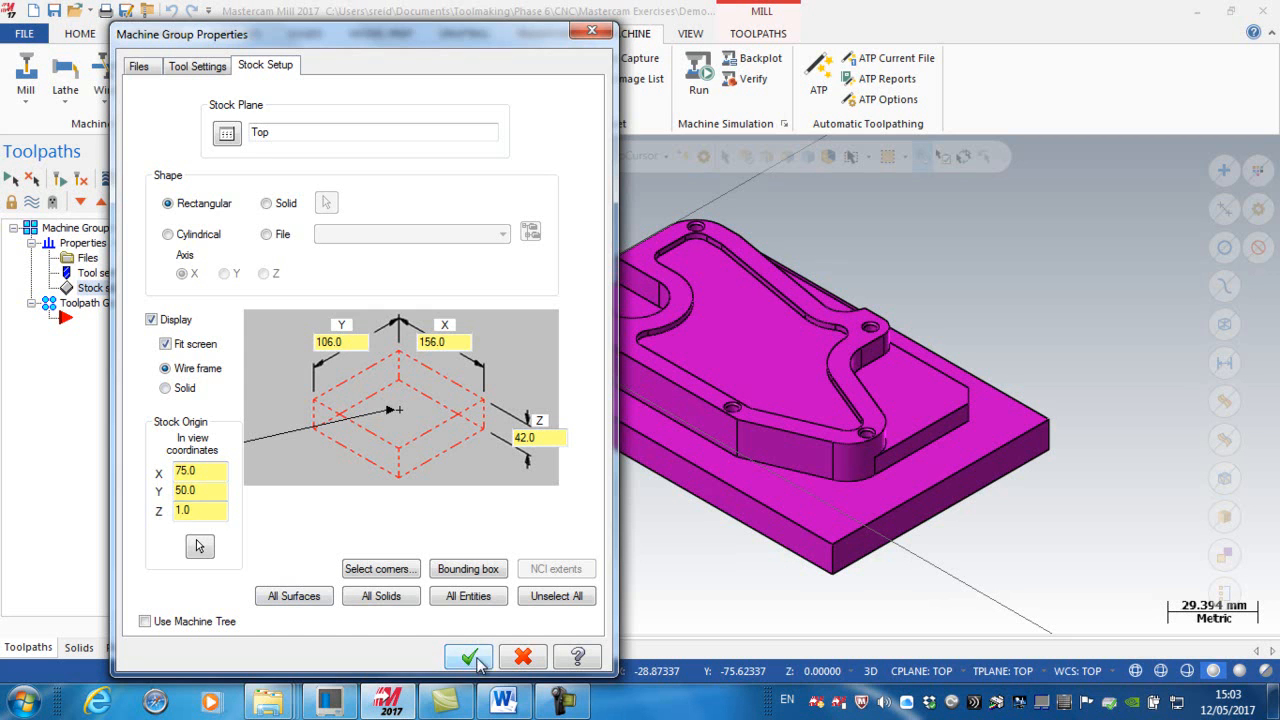
- Accept Machine Group Properties so the dashed stock box appears around the part
click(467, 657)
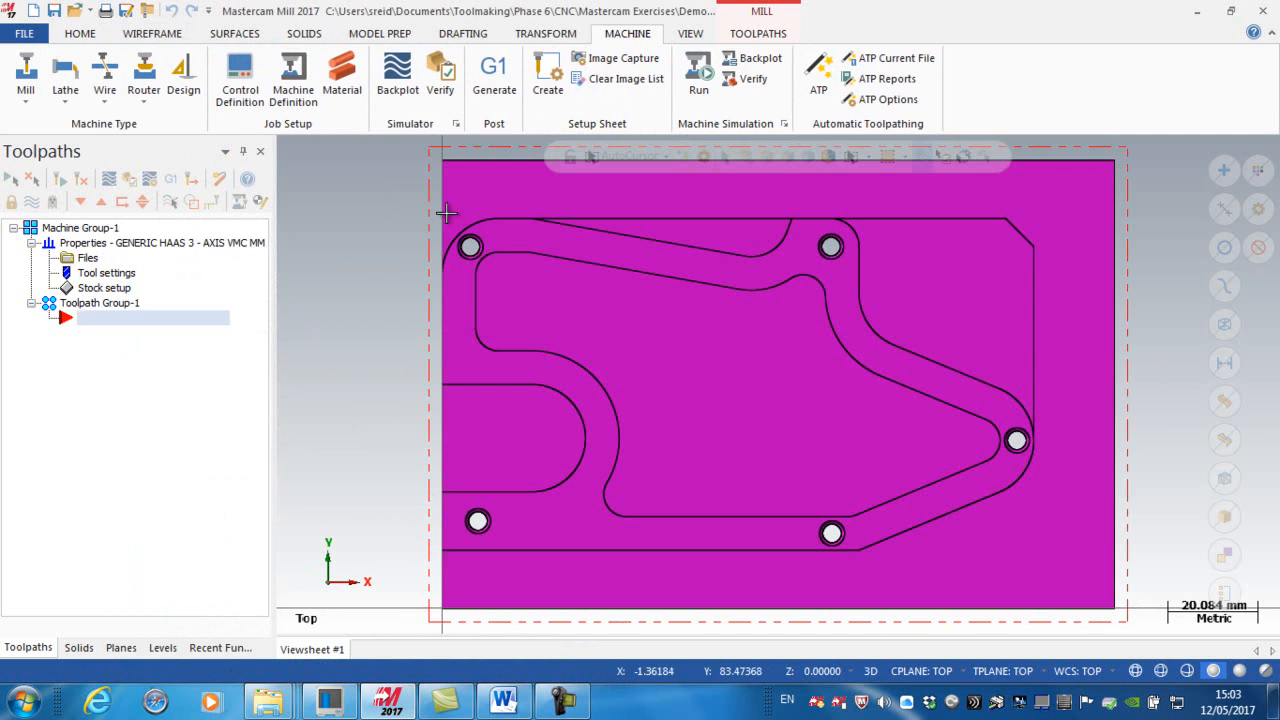
mouse_move(1124, 475)
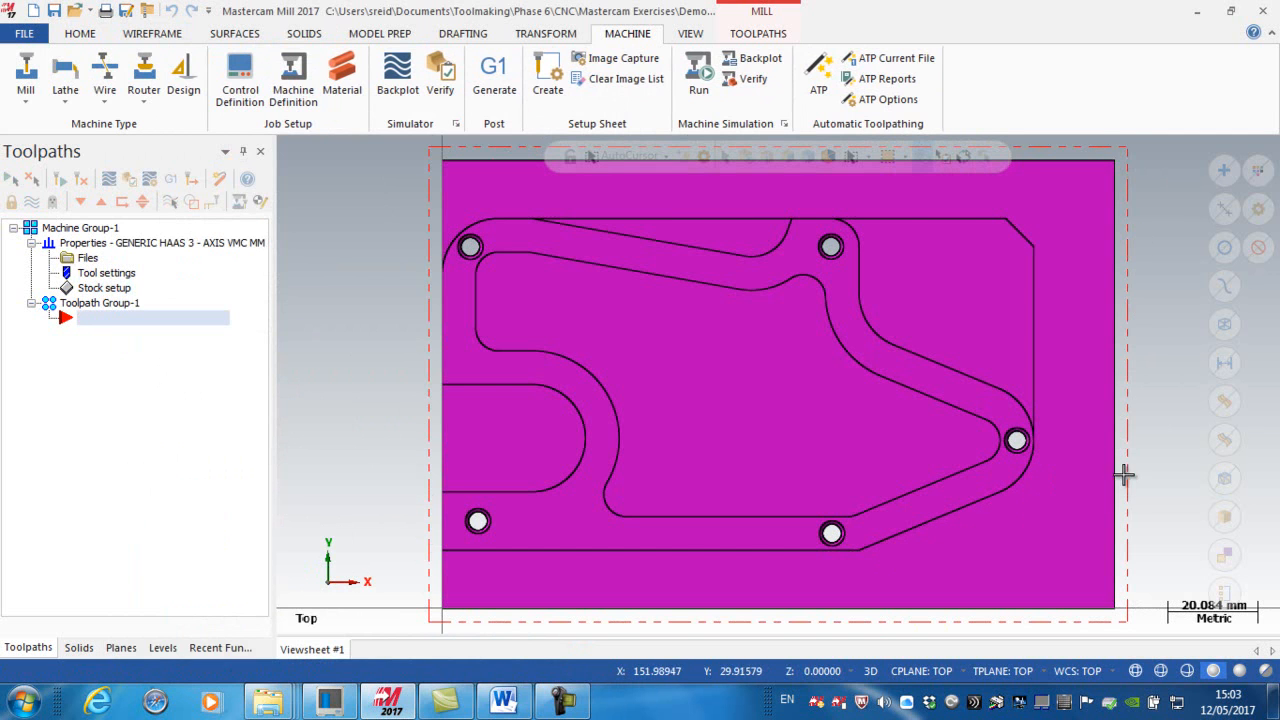
mouse_move(430, 365)
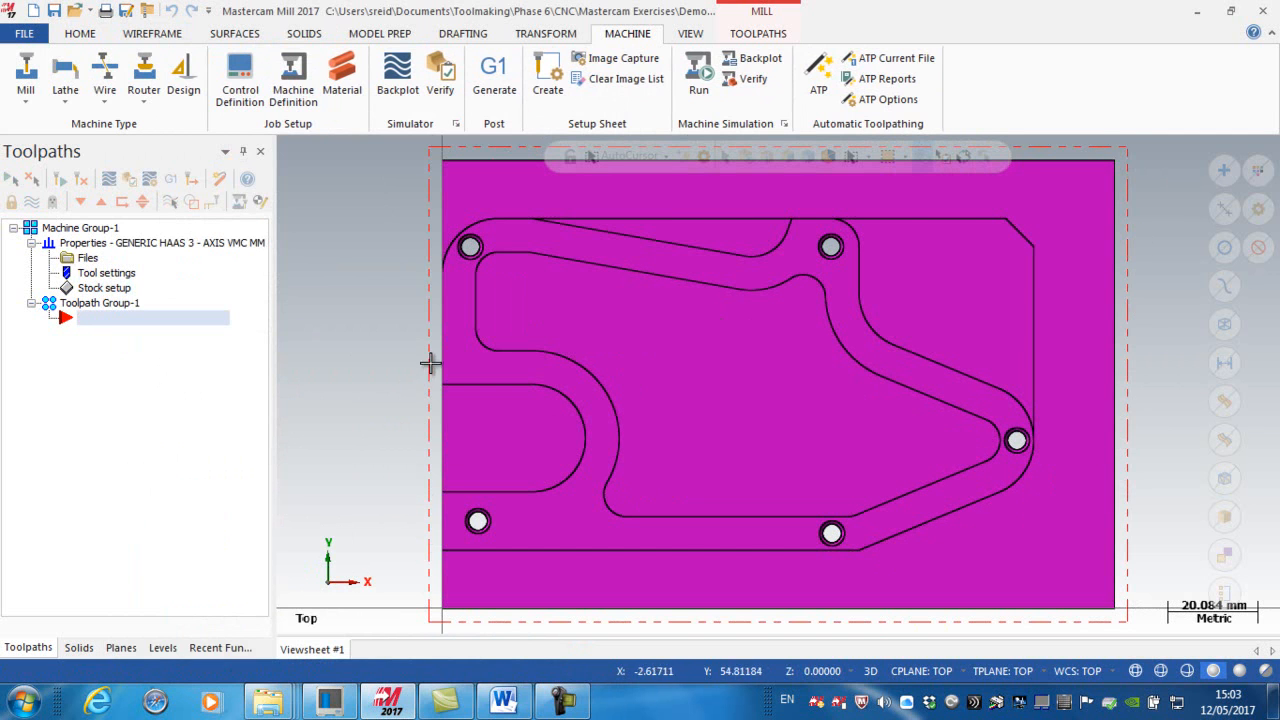
mouse_move(1141, 297)
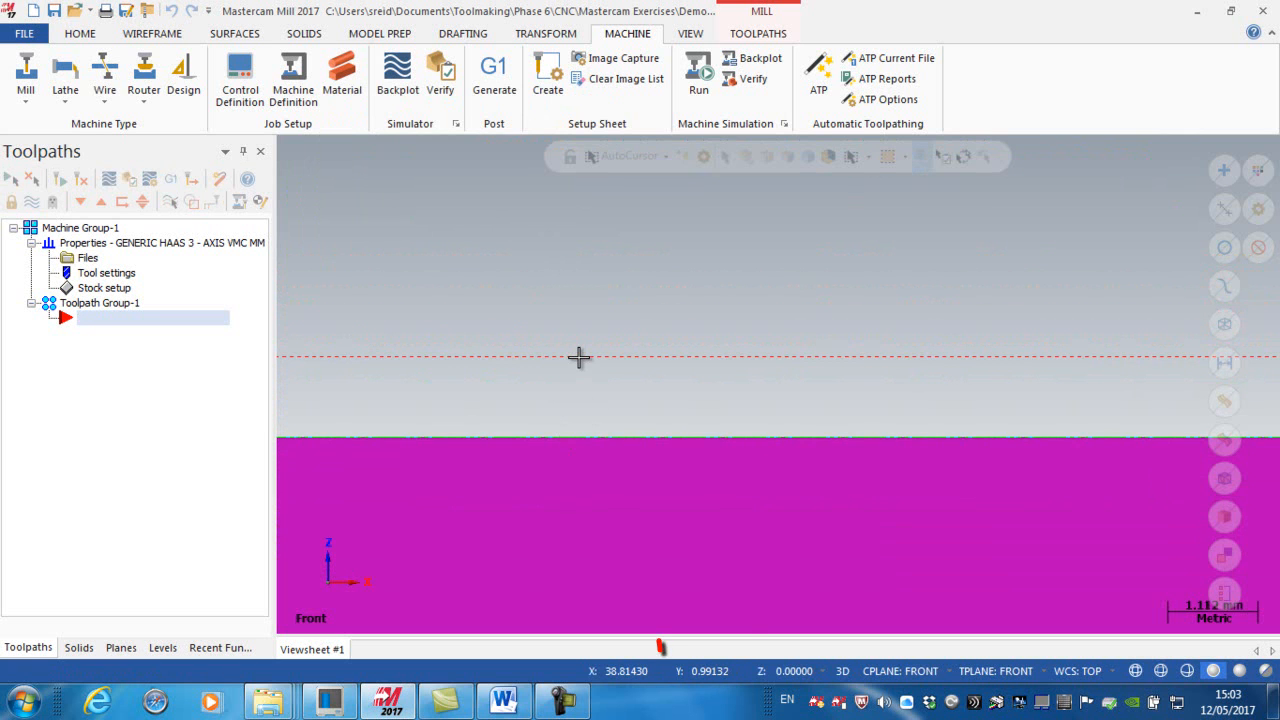
mouse_move(645, 437)
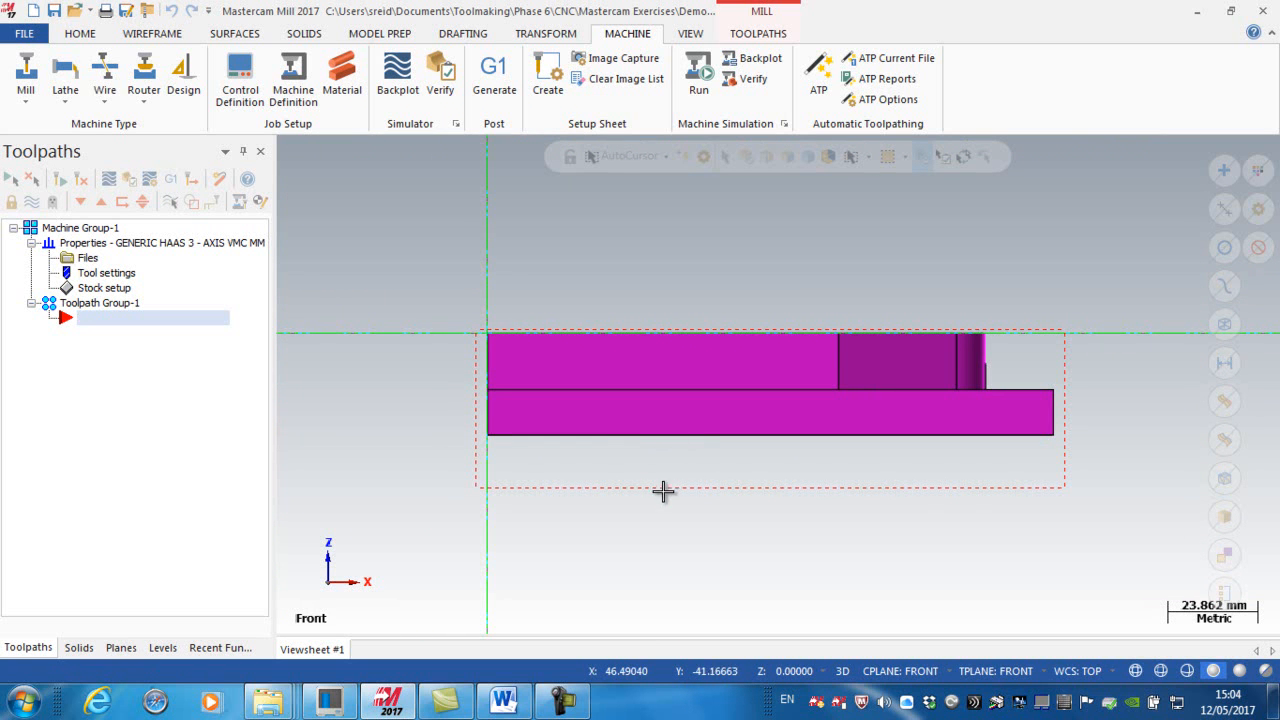
mouse_move(641, 497)
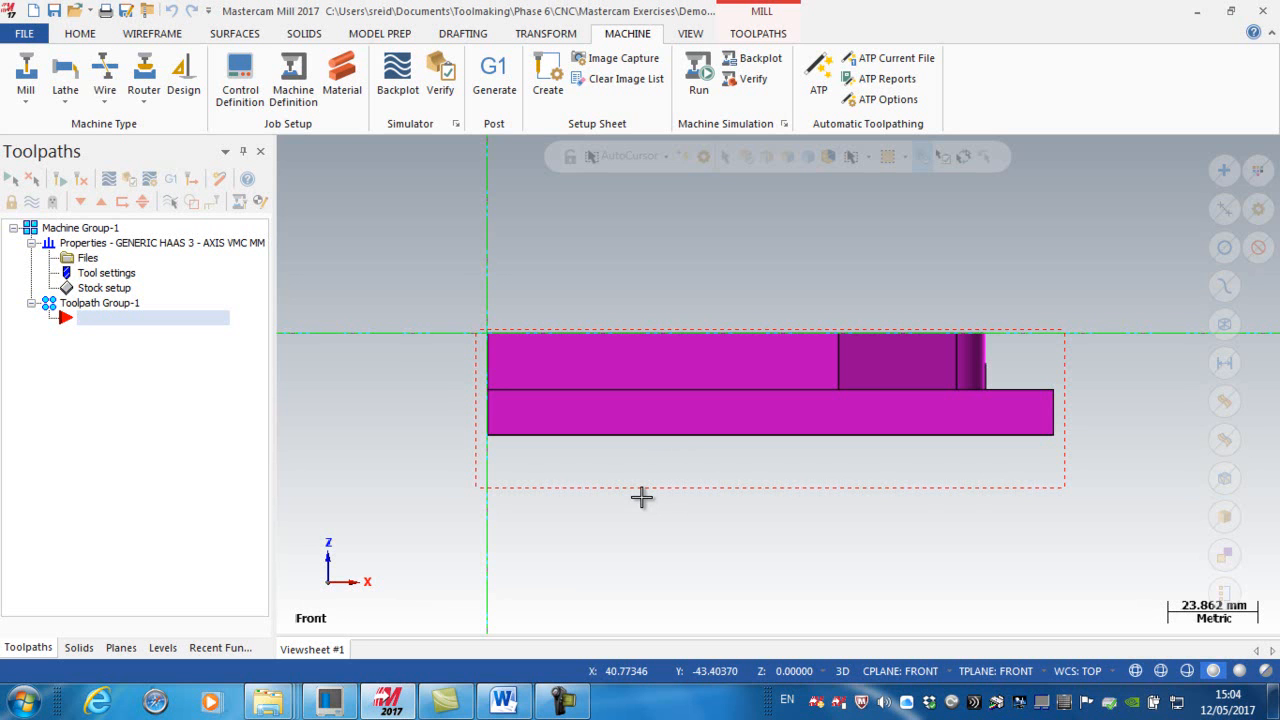
- Switch to Isometric (WCS) view and turn Stock Display off
right_click(640, 497)
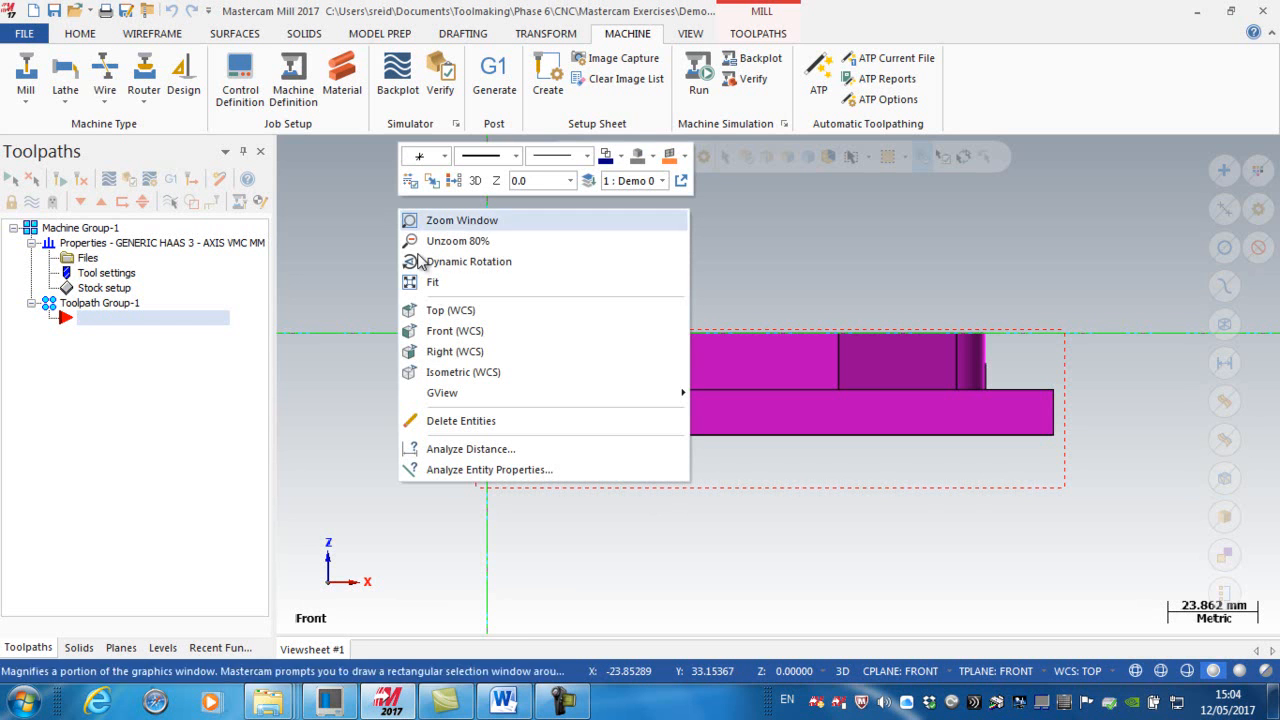
click(463, 372)
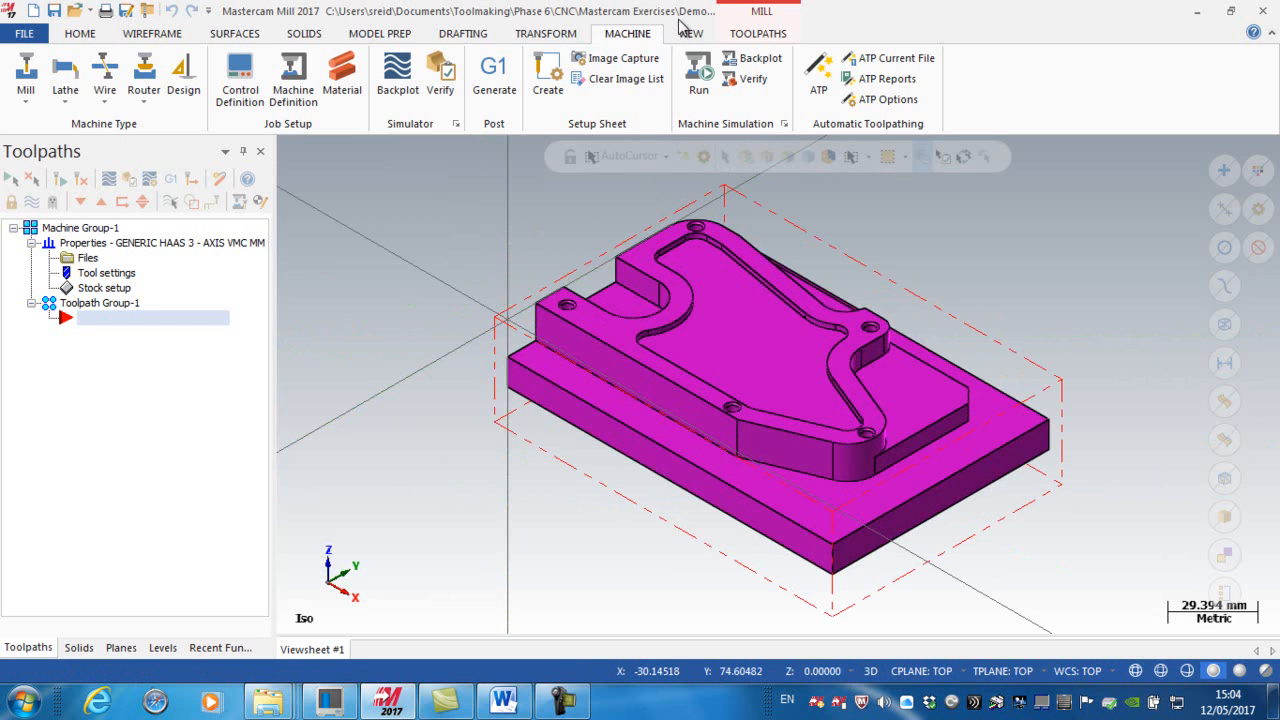
click(690, 33)
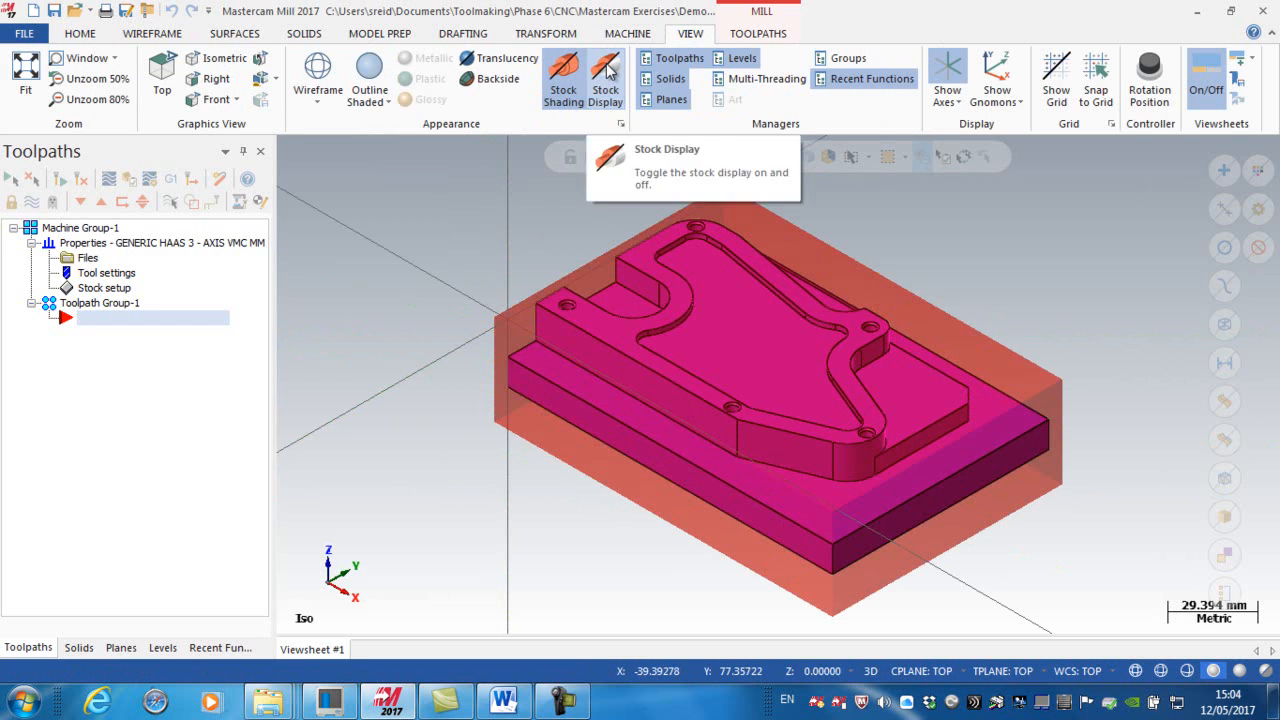
click(605, 78)
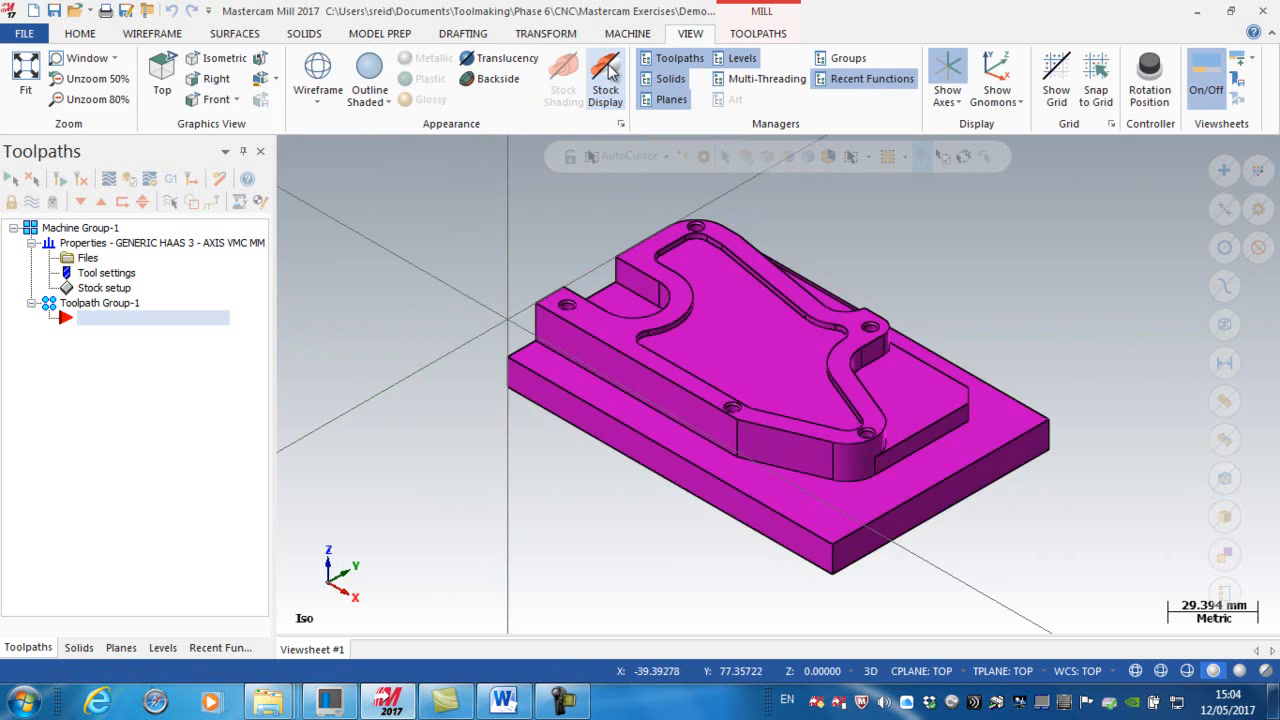